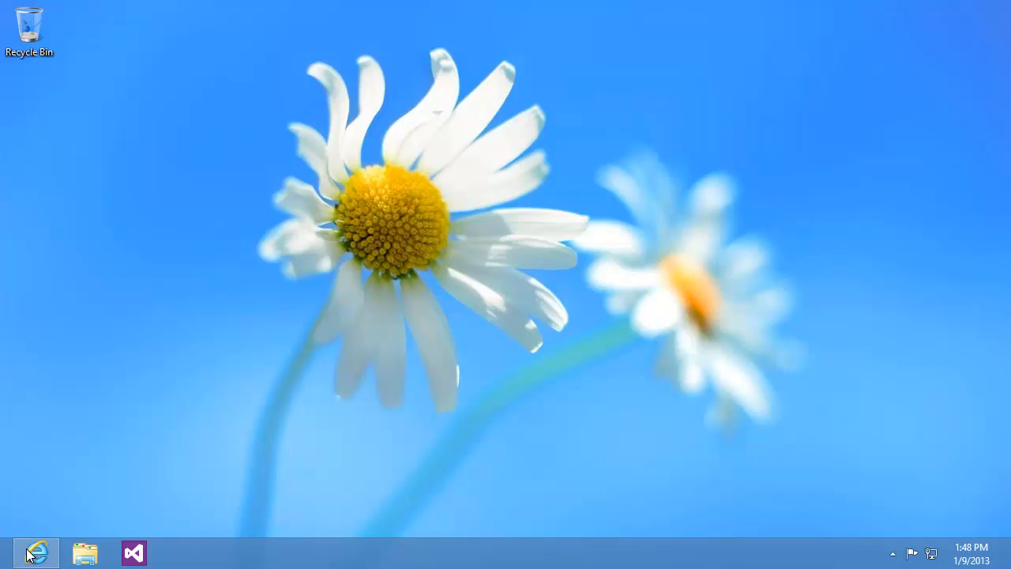
# Launch Internet Explorer on the local DNN site and add a new blank tab
pyautogui.click(36, 552)
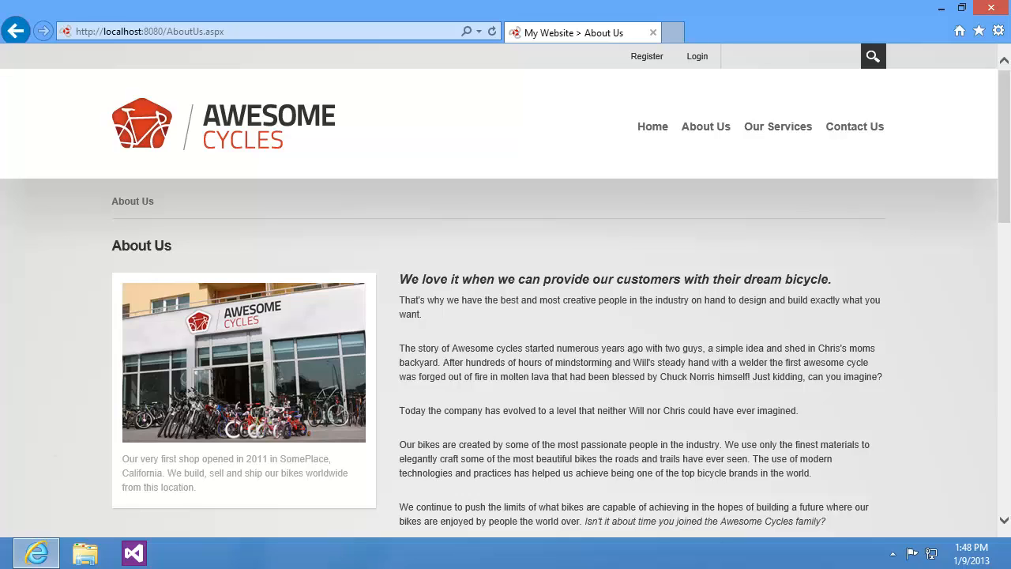
pyautogui.click(998, 7)
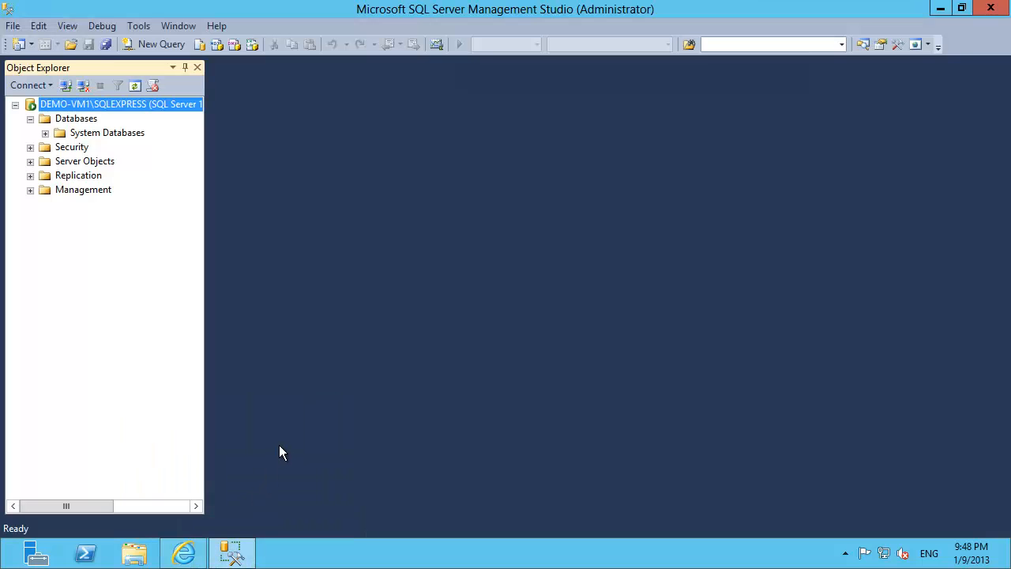
pyautogui.moveTo(290, 460)
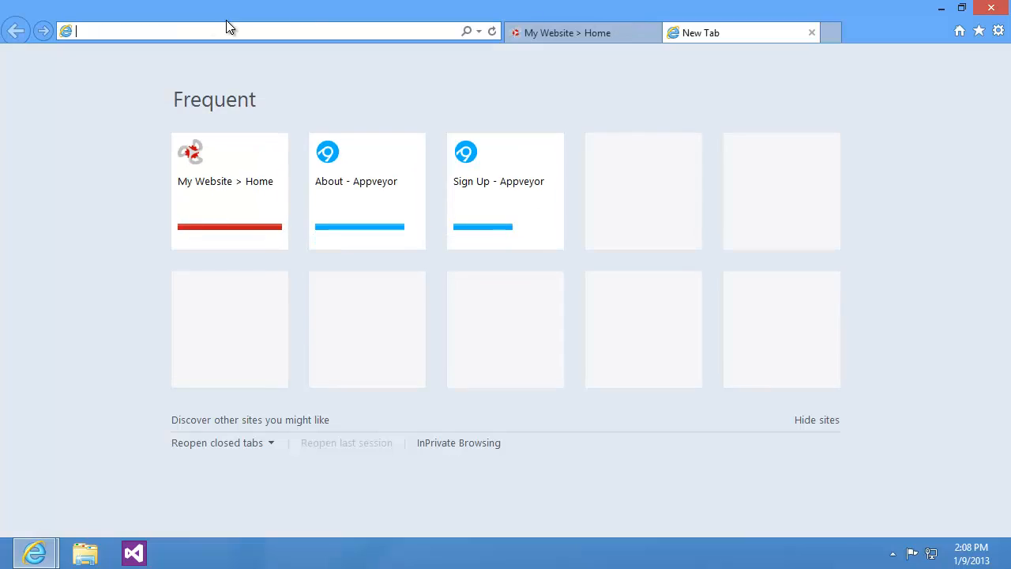
pyautogui.click(367, 191)
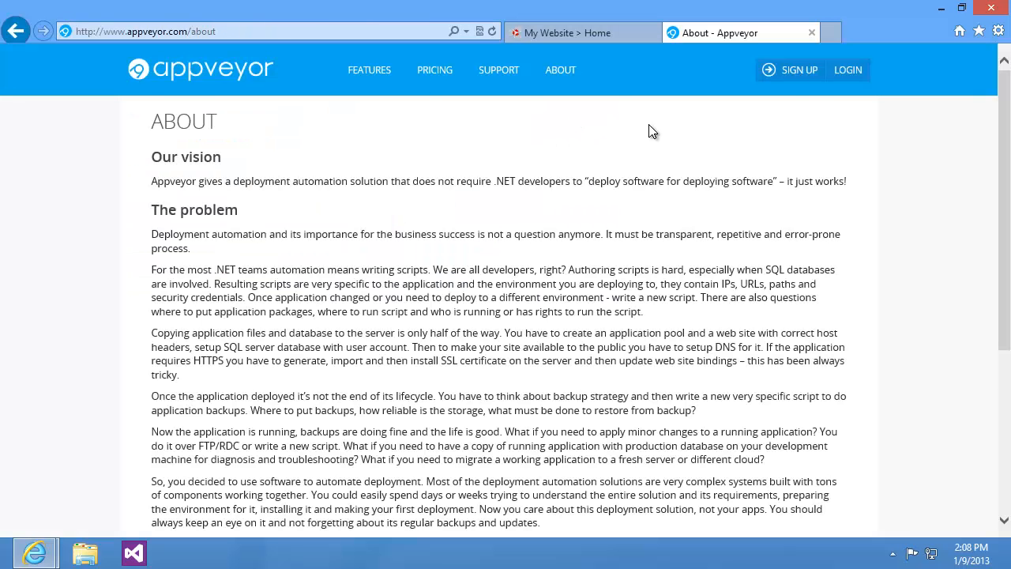
pyautogui.click(793, 70)
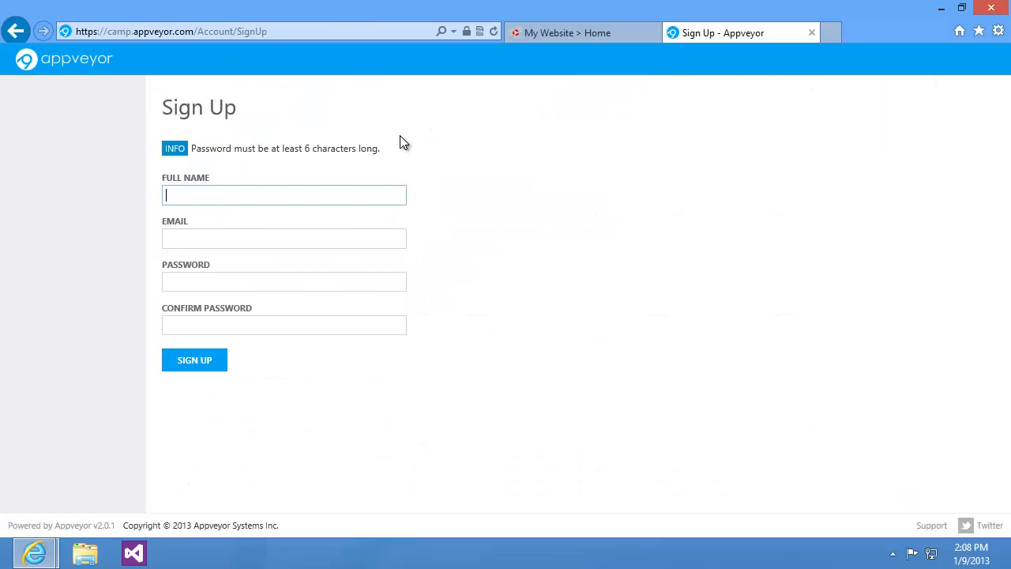
pyautogui.write('Feodor Fitsner')
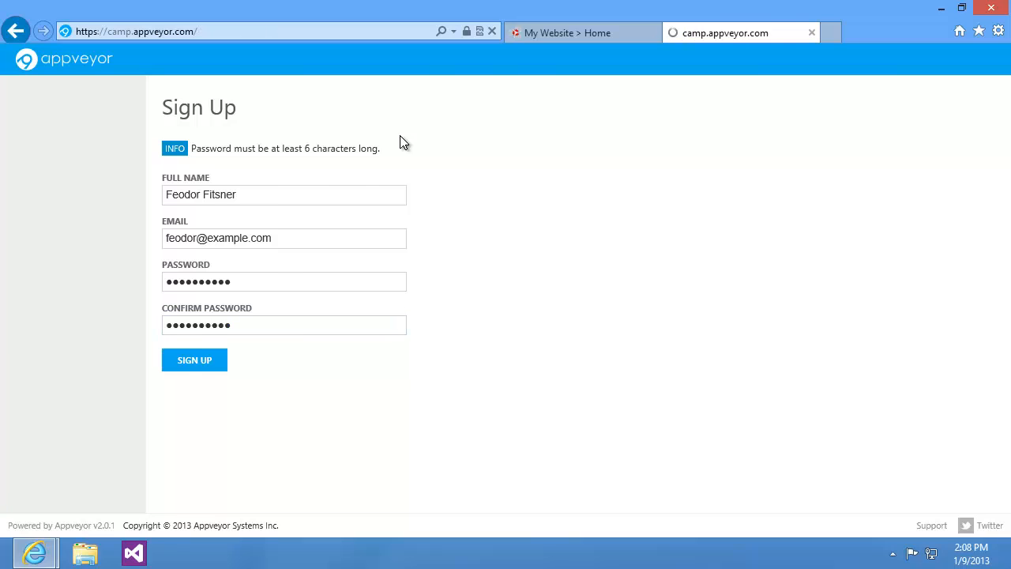
# Download and run the Appveyor PowerShell installer, accept the license, and finish setup
pyautogui.click(195, 359)
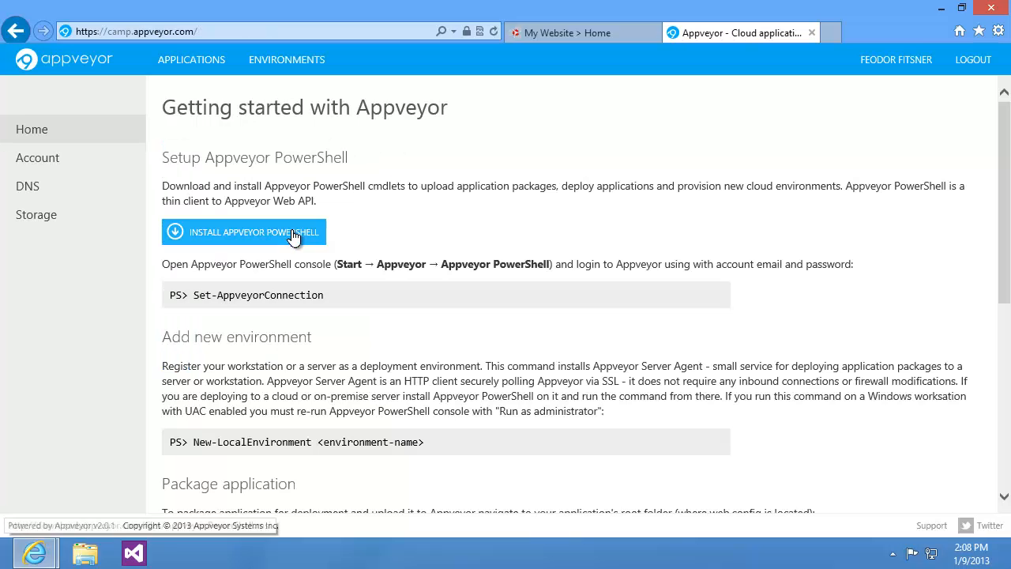
pyautogui.click(245, 231)
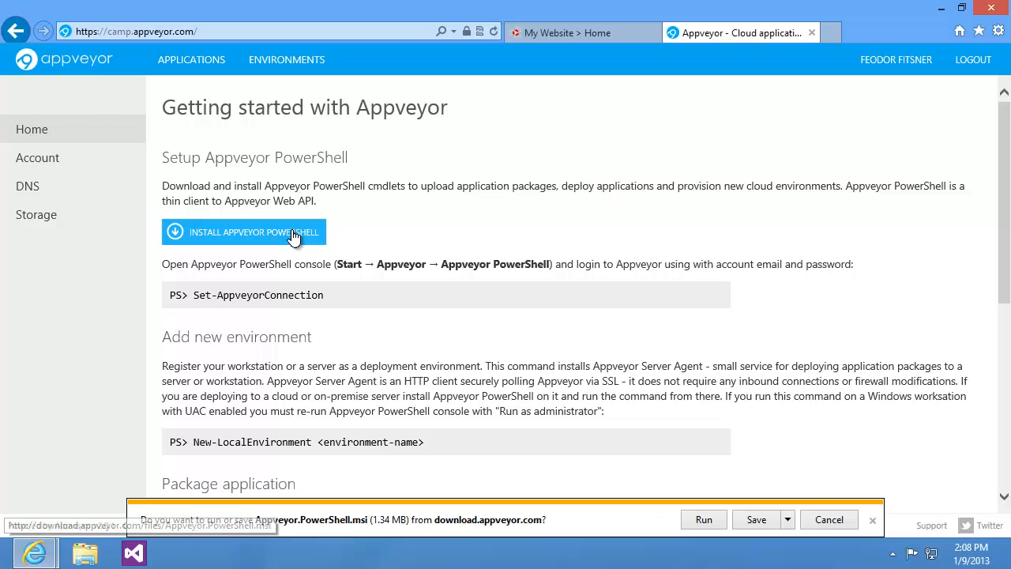
pyautogui.click(703, 520)
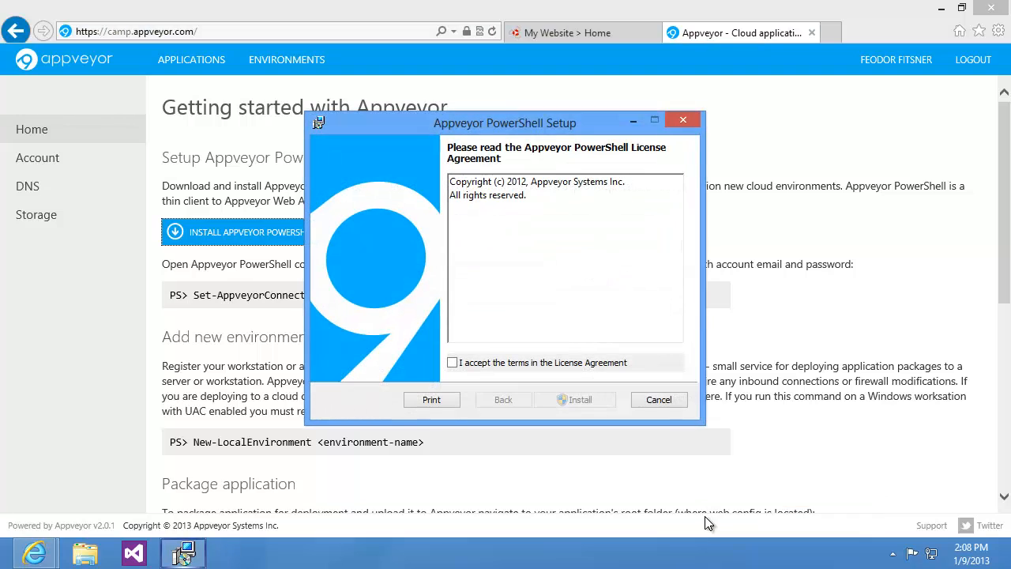
pyautogui.click(579, 399)
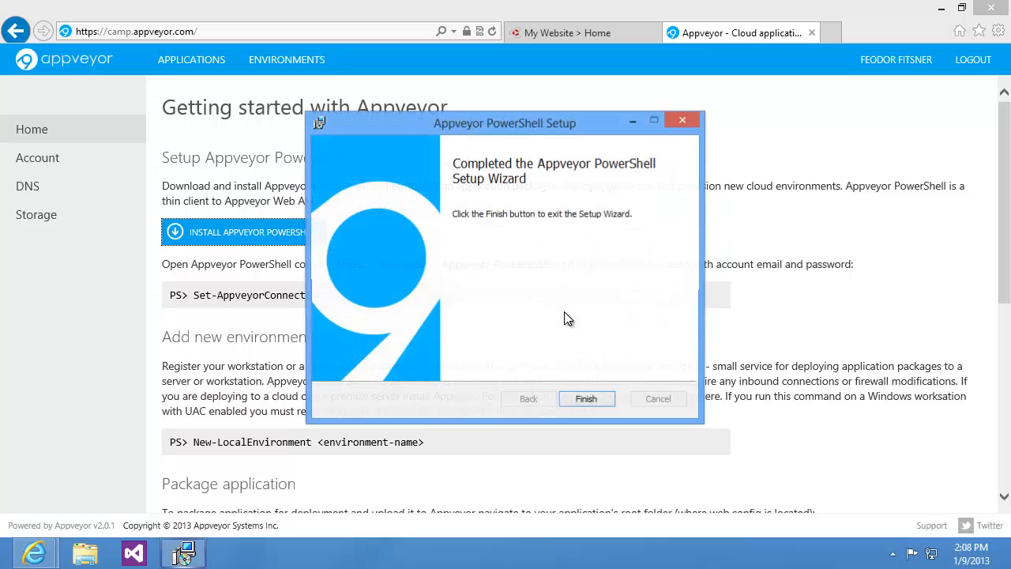
pyautogui.click(586, 398)
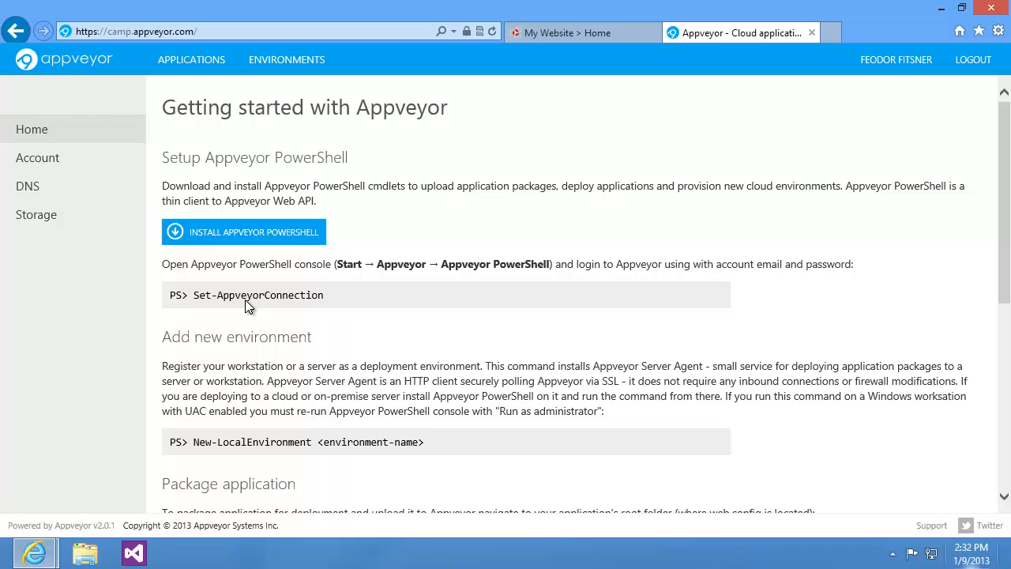
pyautogui.moveTo(256, 298)
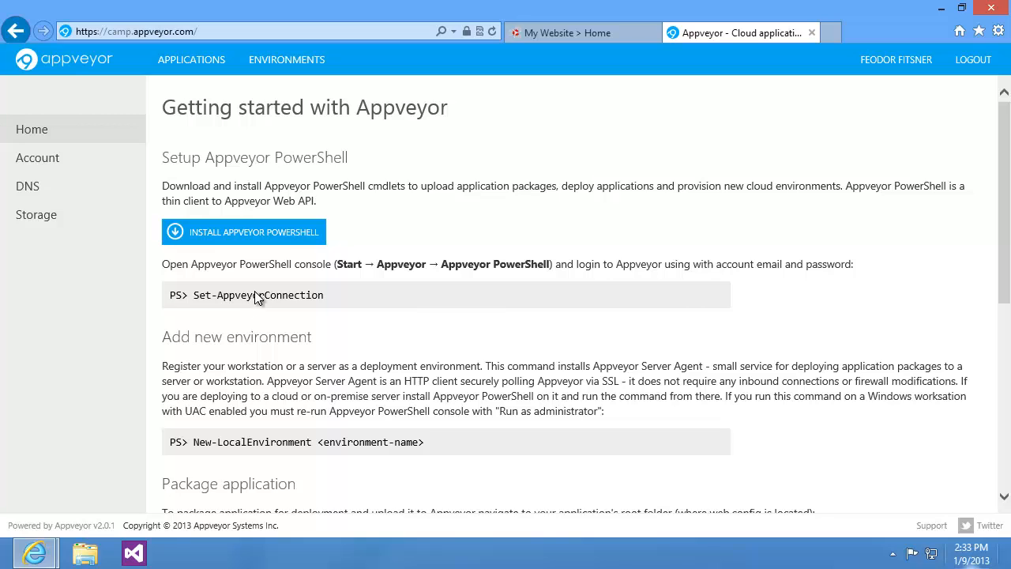
# Start a new environment of category existing server targeting Windows Server
pyautogui.click(287, 59)
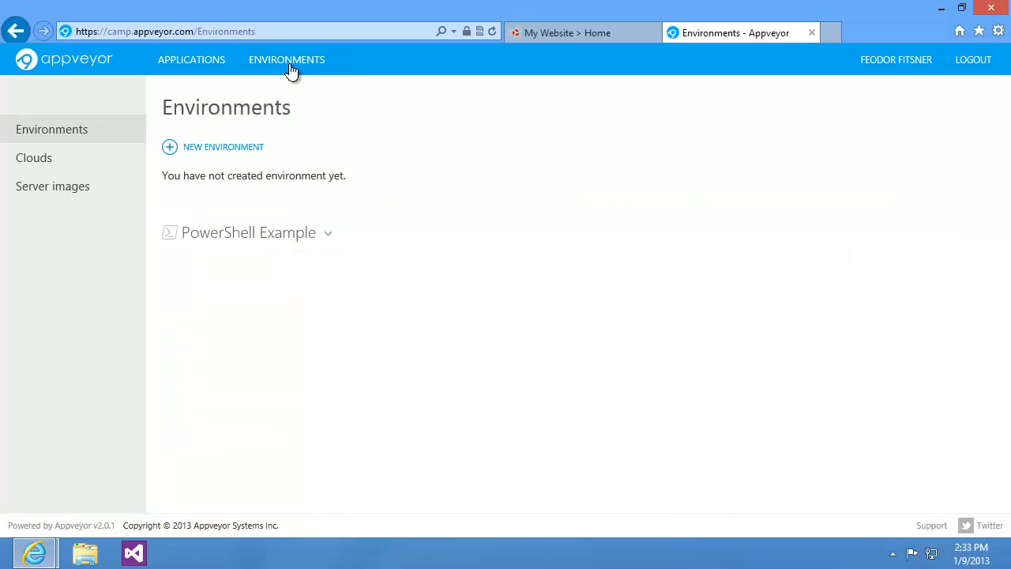
pyautogui.click(223, 147)
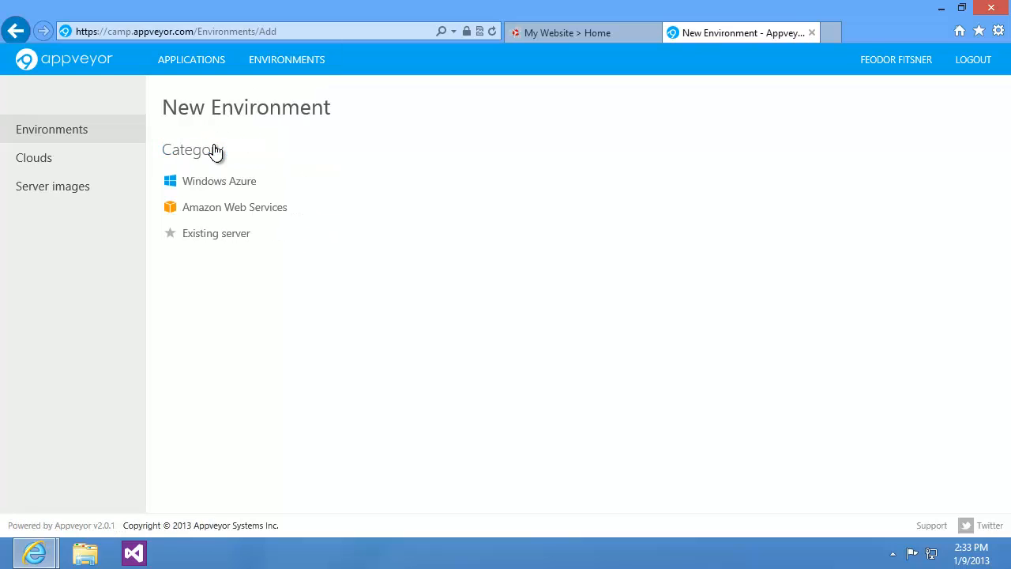
pyautogui.click(216, 234)
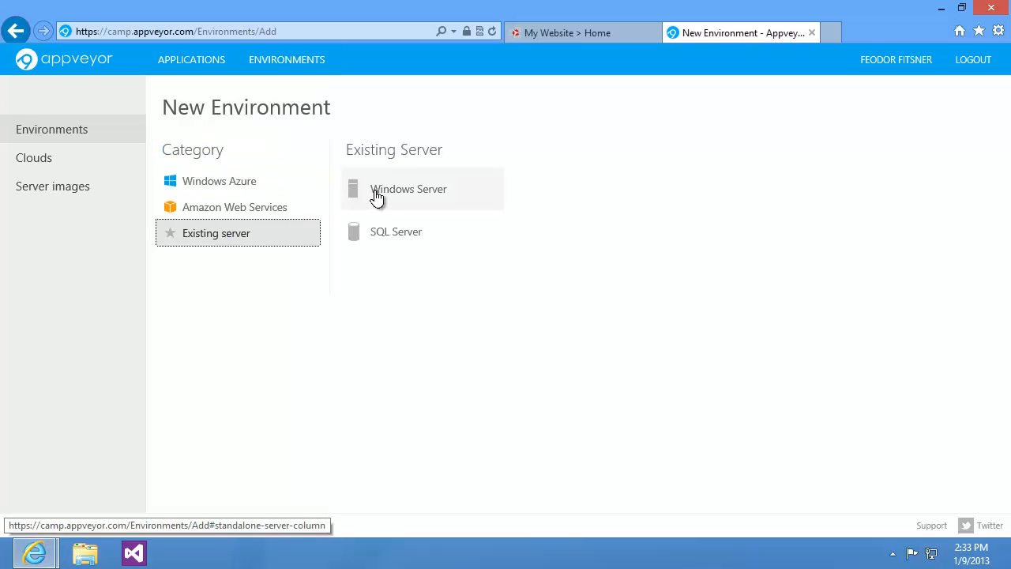
pyautogui.click(409, 189)
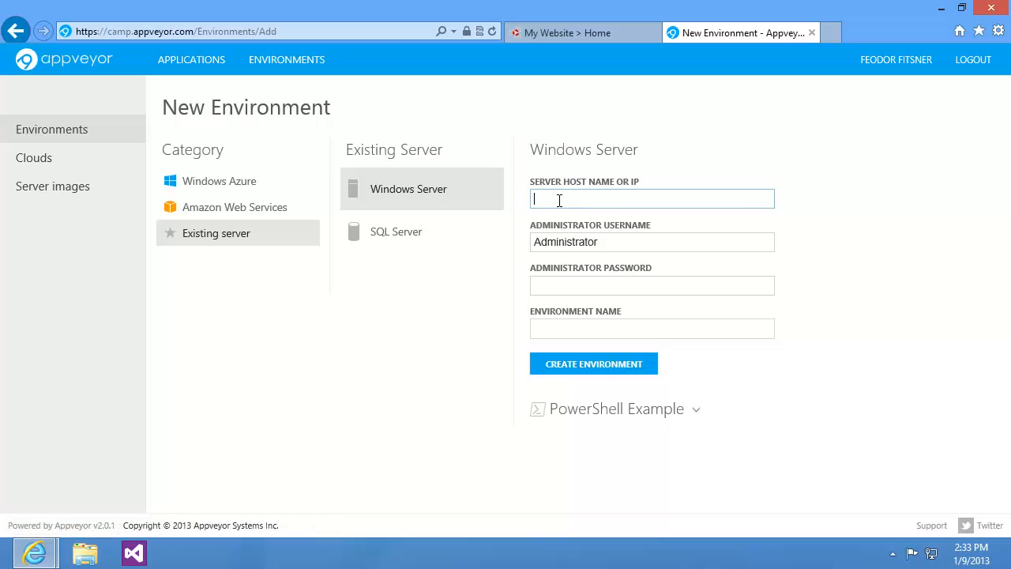
pyautogui.moveTo(561, 179)
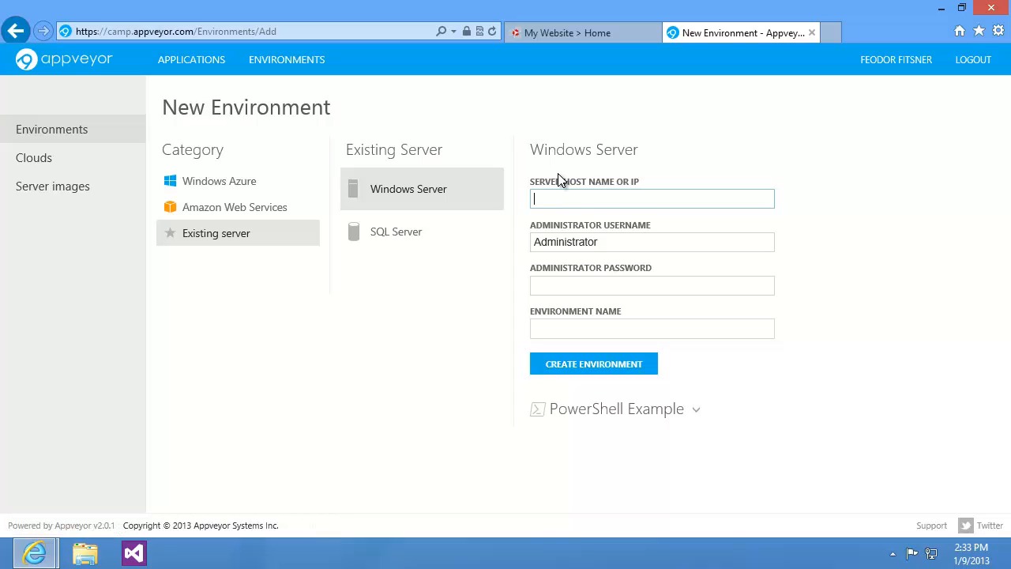
# Enter host 168.62.42.183, admin credentials and name demo-vm1, then create the environment
pyautogui.write('168.62.42.183')
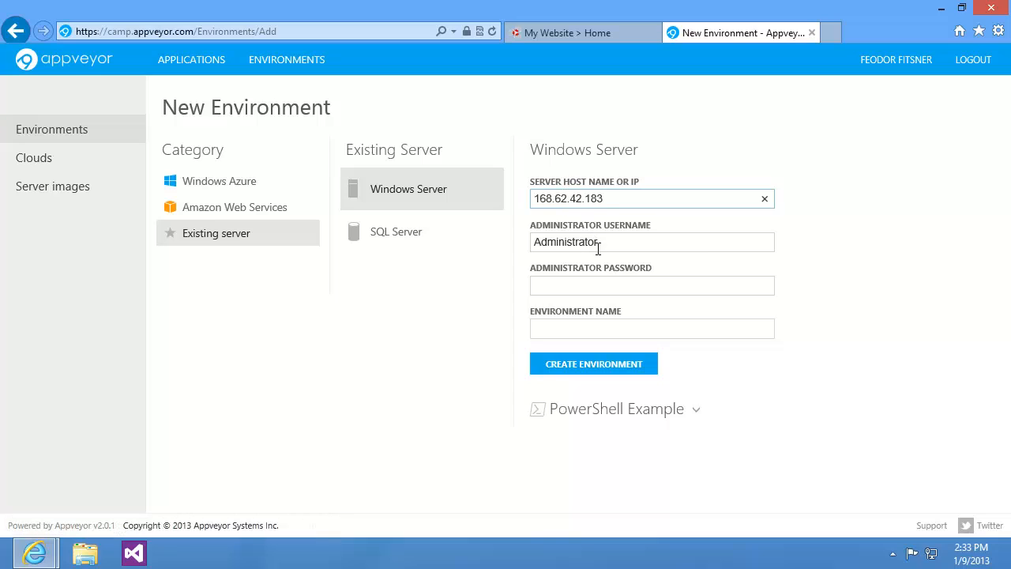
pyautogui.click(652, 242)
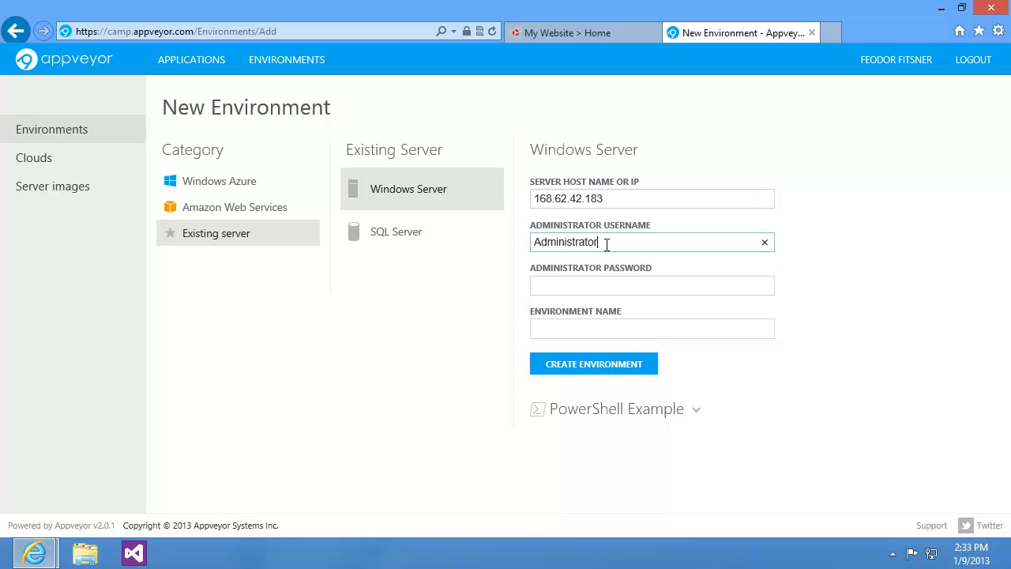
pyautogui.click(651, 285)
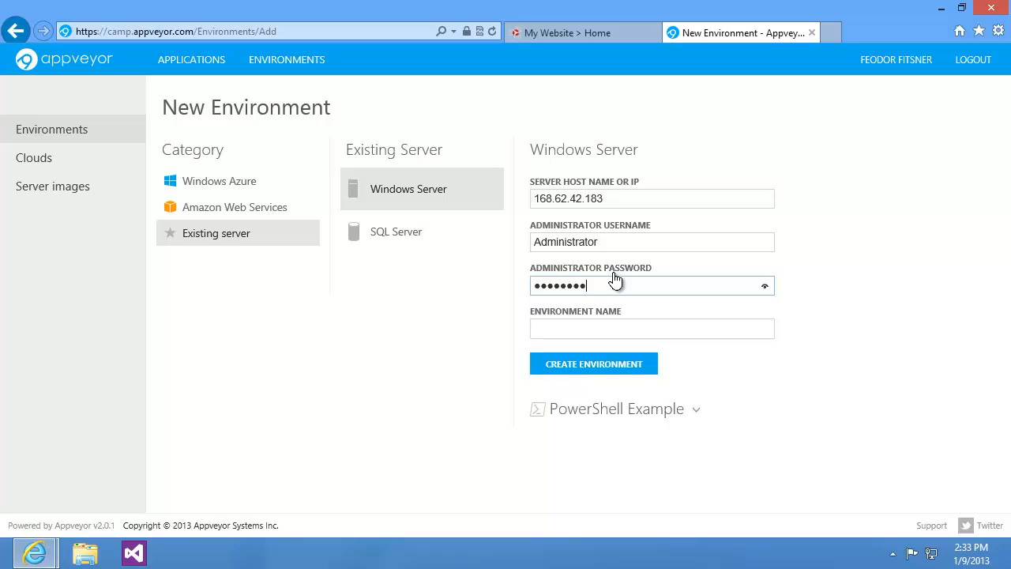
pyautogui.click(652, 328)
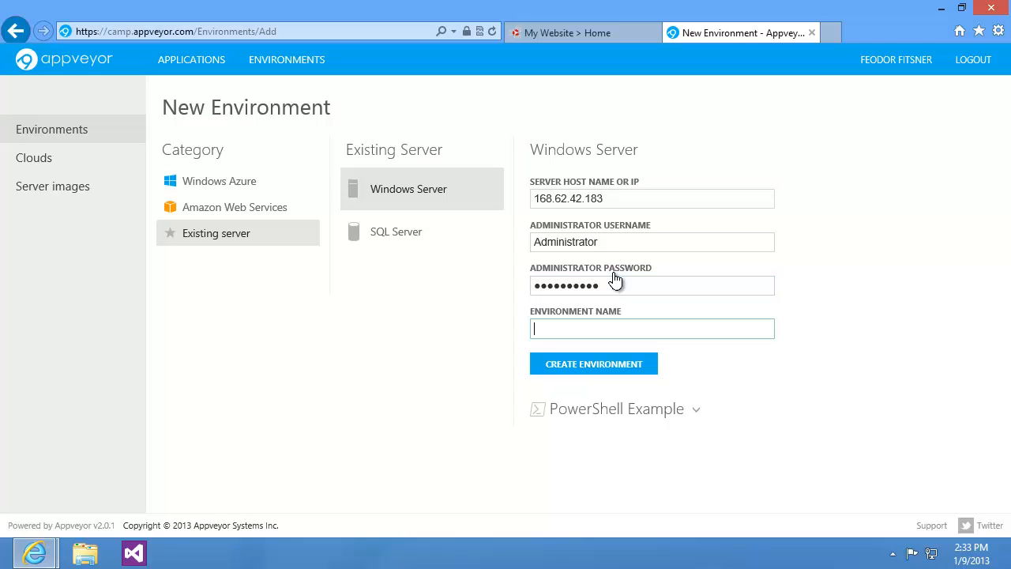
pyautogui.write('demo-vm')
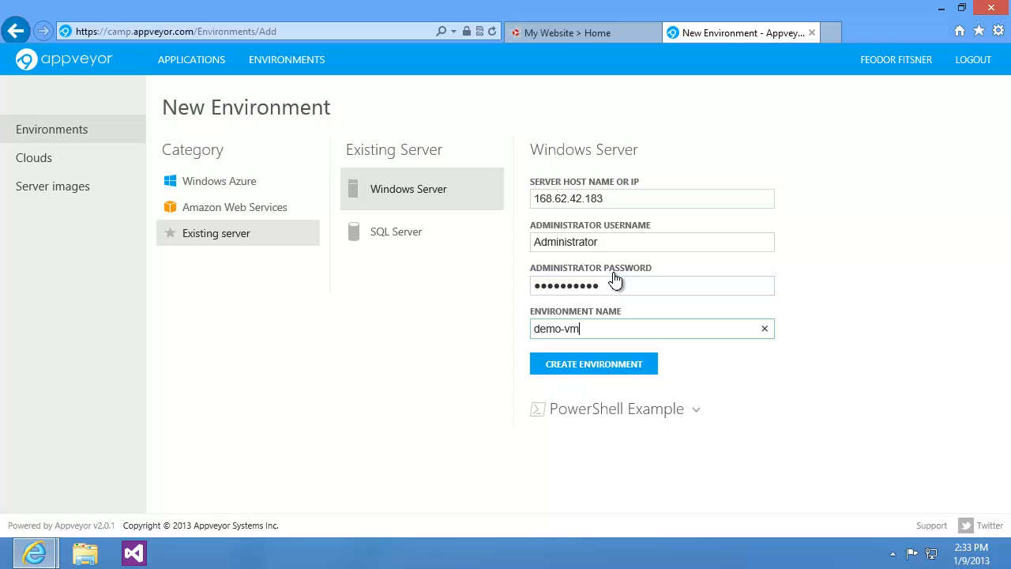
pyautogui.click(593, 363)
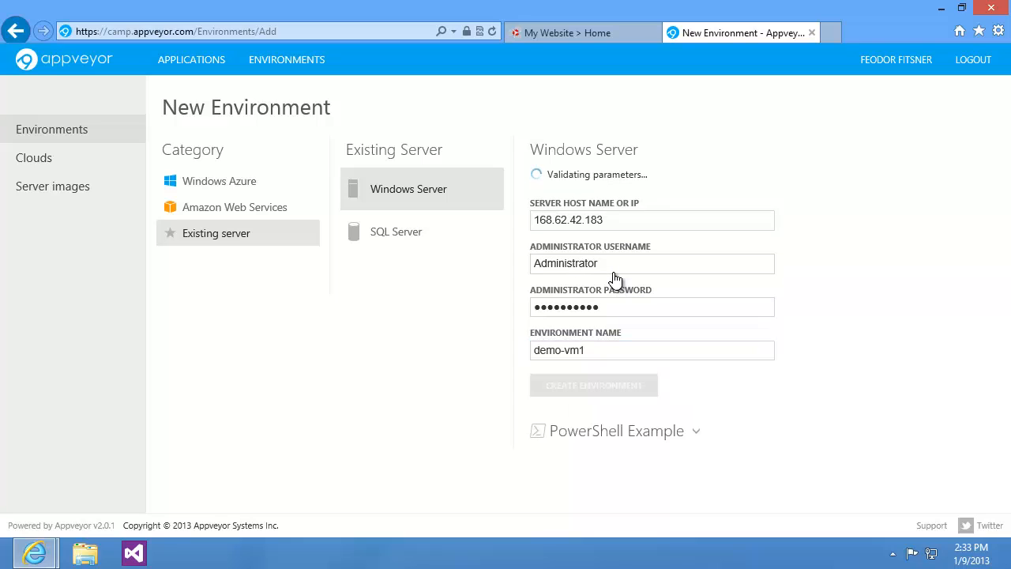
pyautogui.click(594, 384)
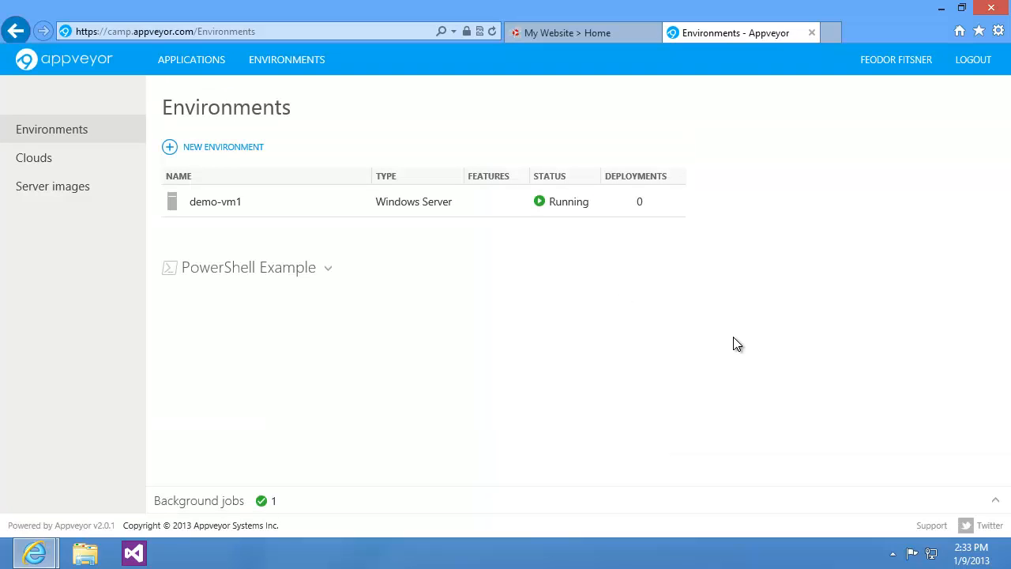
pyautogui.moveTo(278, 376)
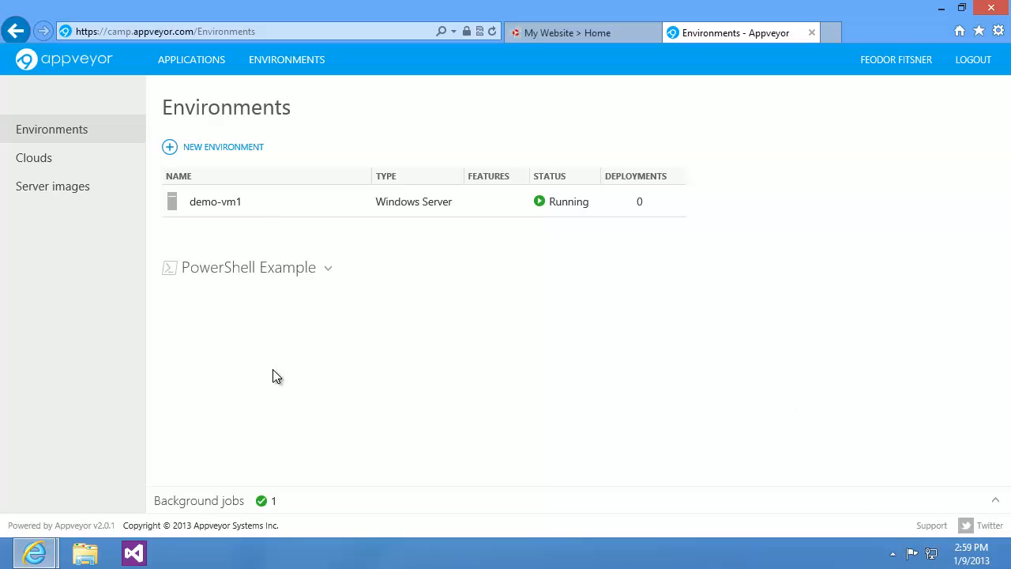
pyautogui.moveTo(273, 374)
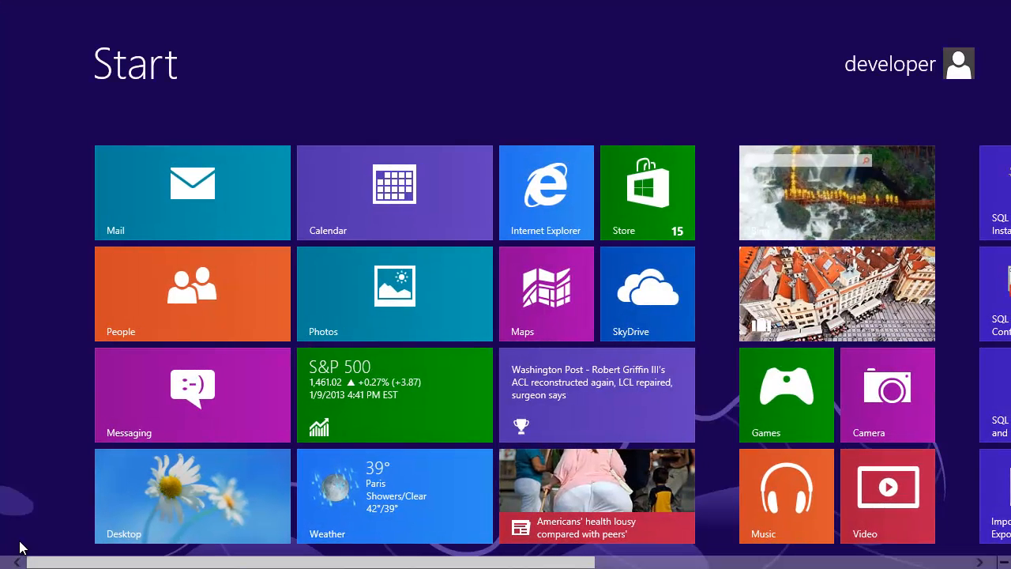
# Search 'appv' on the Start screen and launch the Appveyor PowerShell console
pyautogui.write('appv')
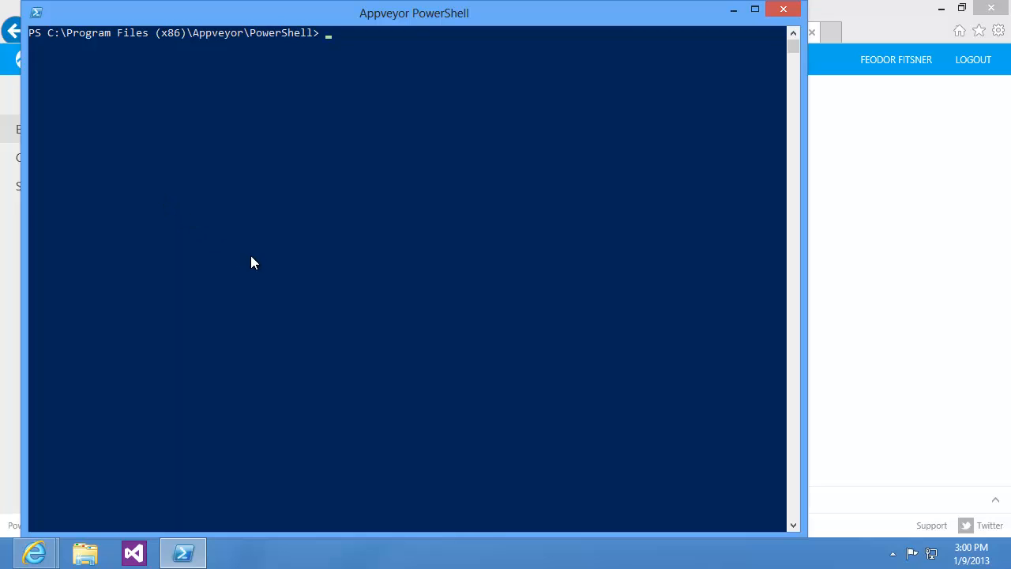
# Change directory to C:\Projects\DotNetNuke7
pyautogui.write('cd')
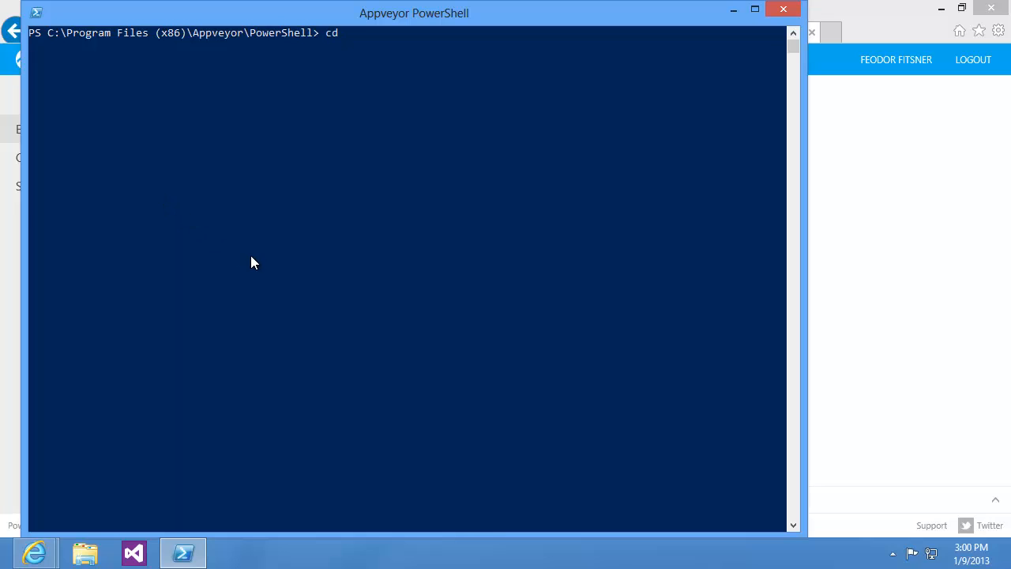
pyautogui.write('c:\\pro')
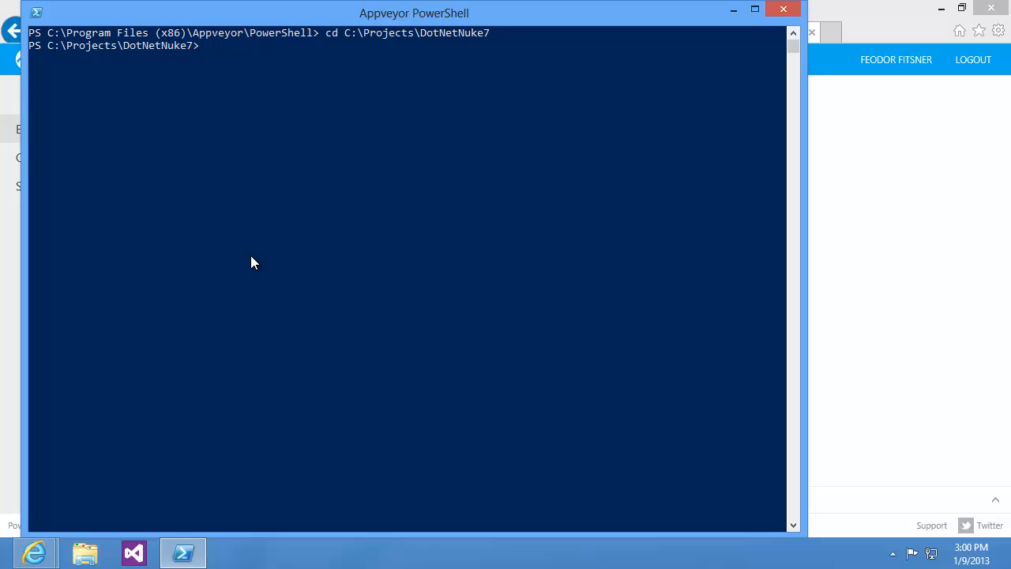
# Connect with Set-AppveyorConnection using the account email and password, then publish DotNetNuke7 1.0.0
pyautogui.write('Set-AppveyorConnection f')
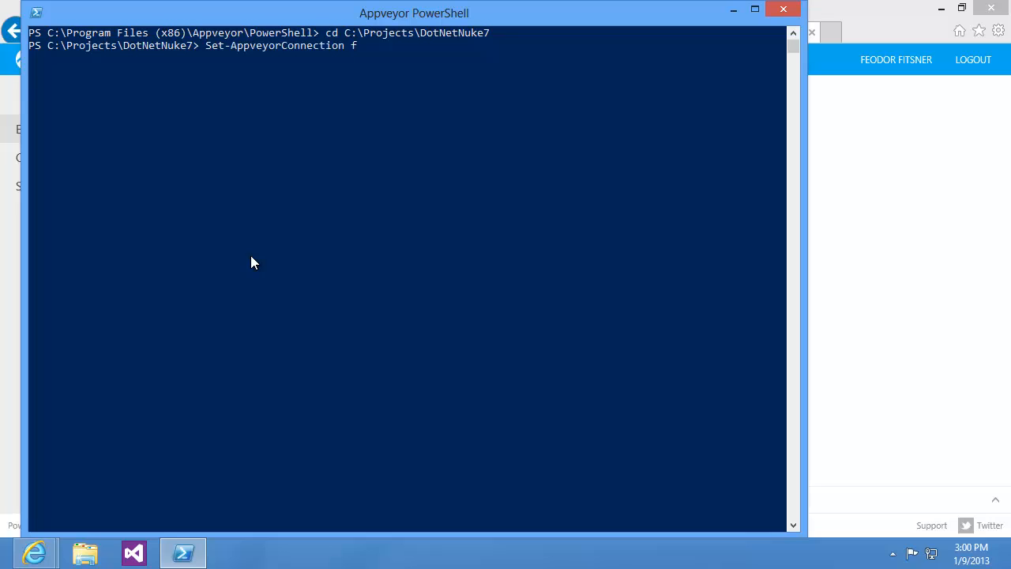
pyautogui.write('eodor@example.com')
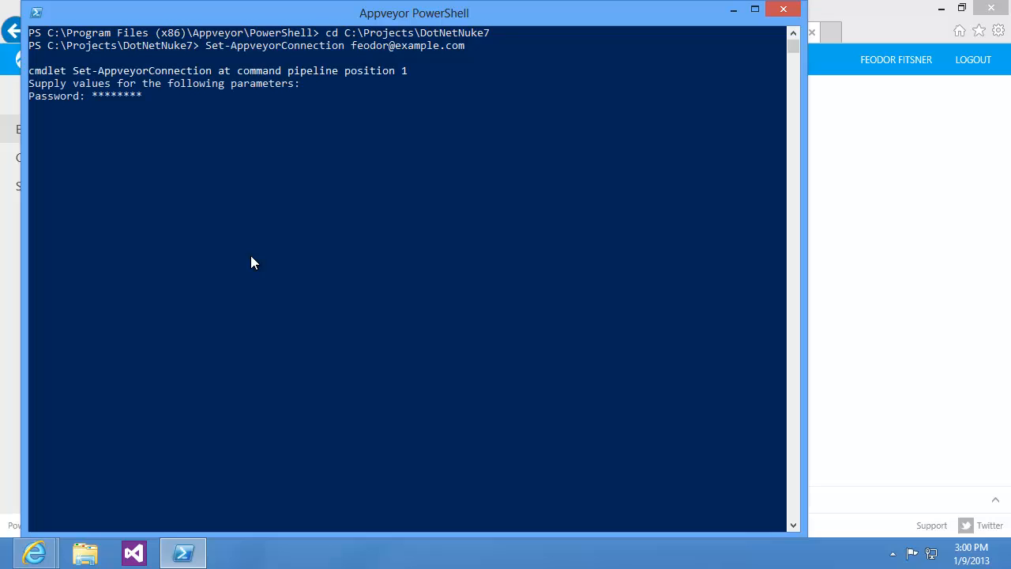
pyautogui.write('**')
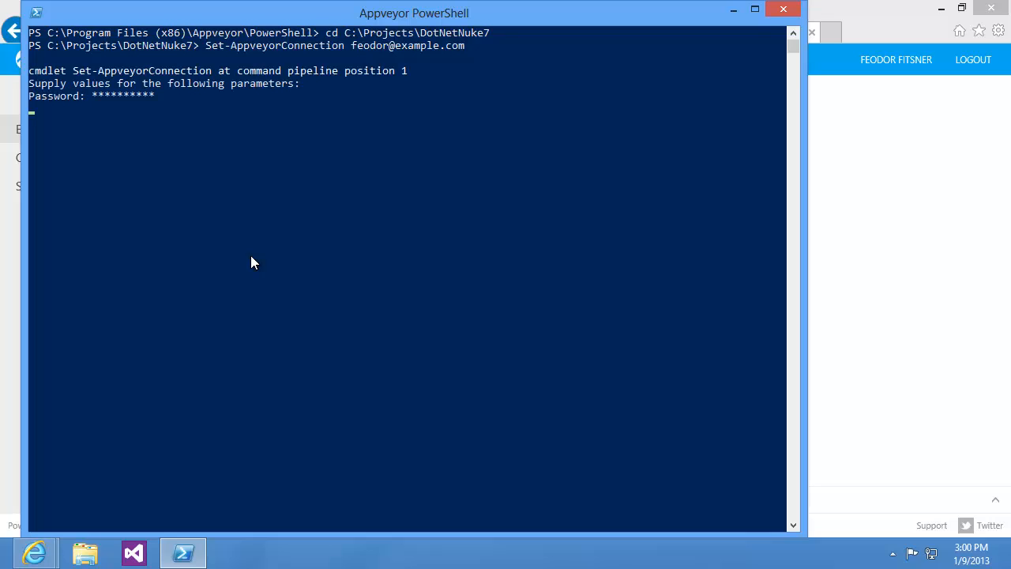
pyautogui.write('pus')
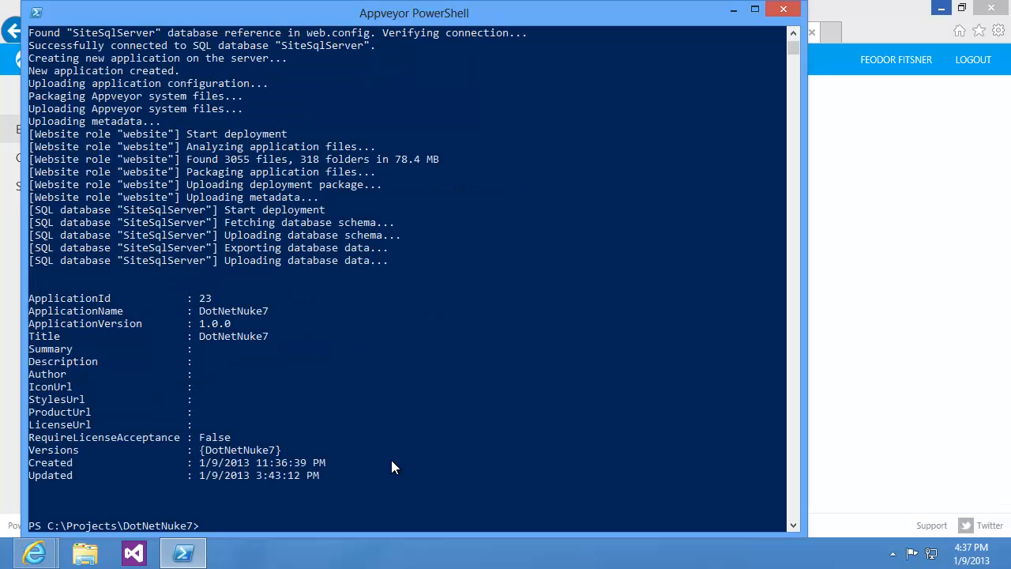
pyautogui.moveTo(670, 411)
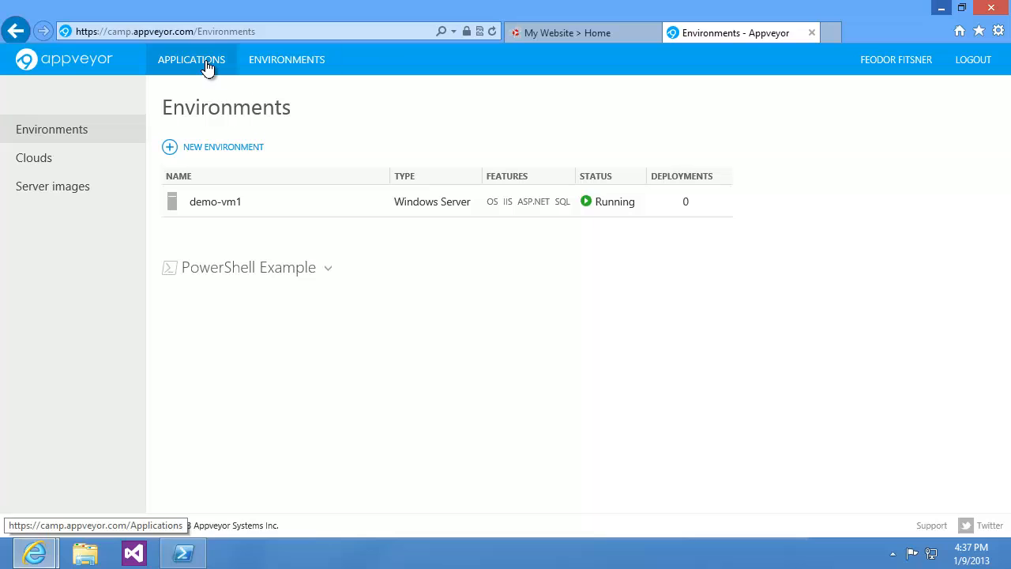
# Start a new DotNetNuke7 deployment from Applications targeting the demo-vm1 environment
pyautogui.click(191, 59)
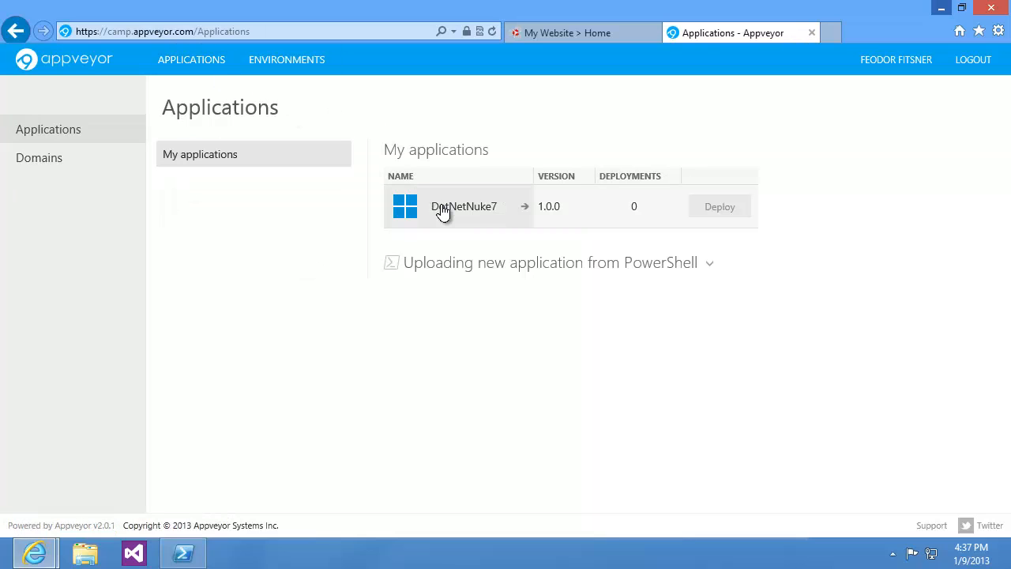
pyautogui.click(463, 206)
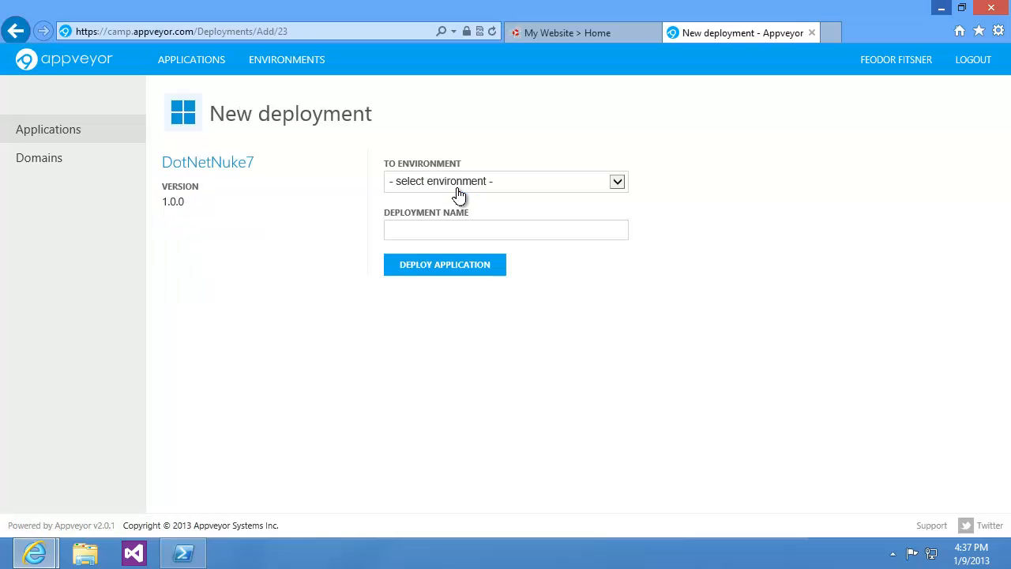
pyautogui.click(506, 181)
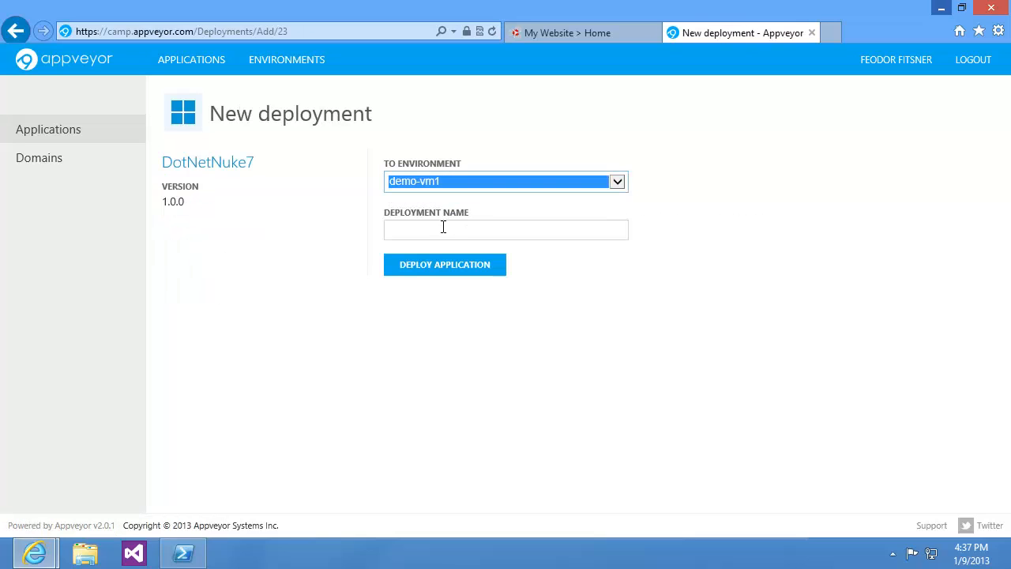
pyautogui.click(505, 229)
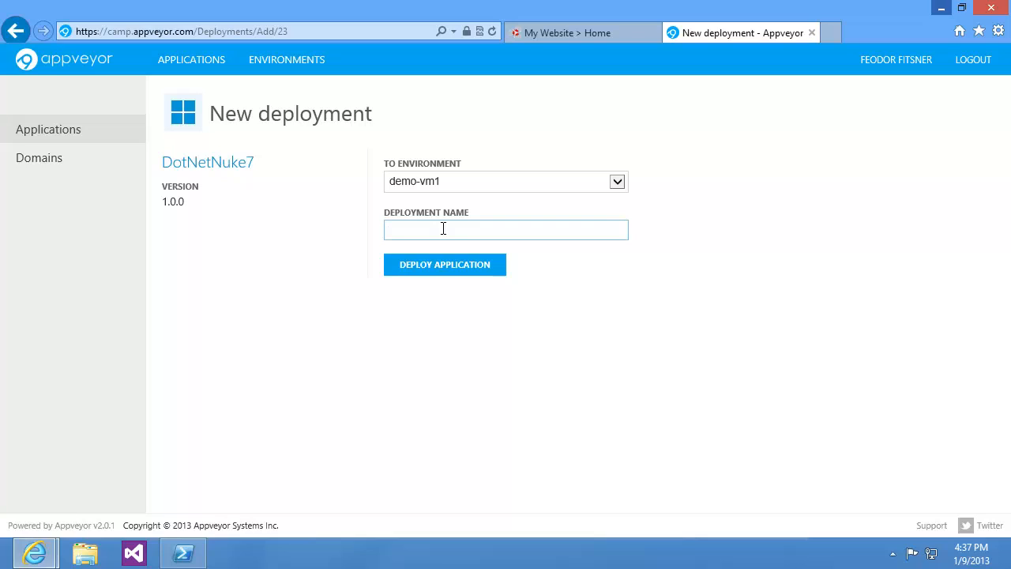
# Name the deployment dnn-test-01 and deploy DotNetNuke7 to demo-vm1
pyautogui.click(506, 229)
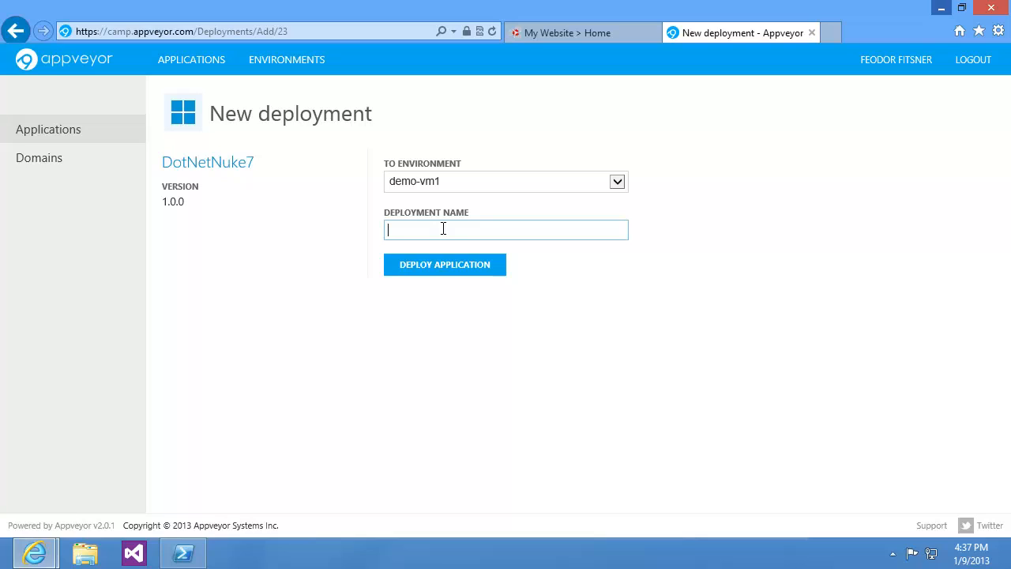
pyautogui.write('dnn-')
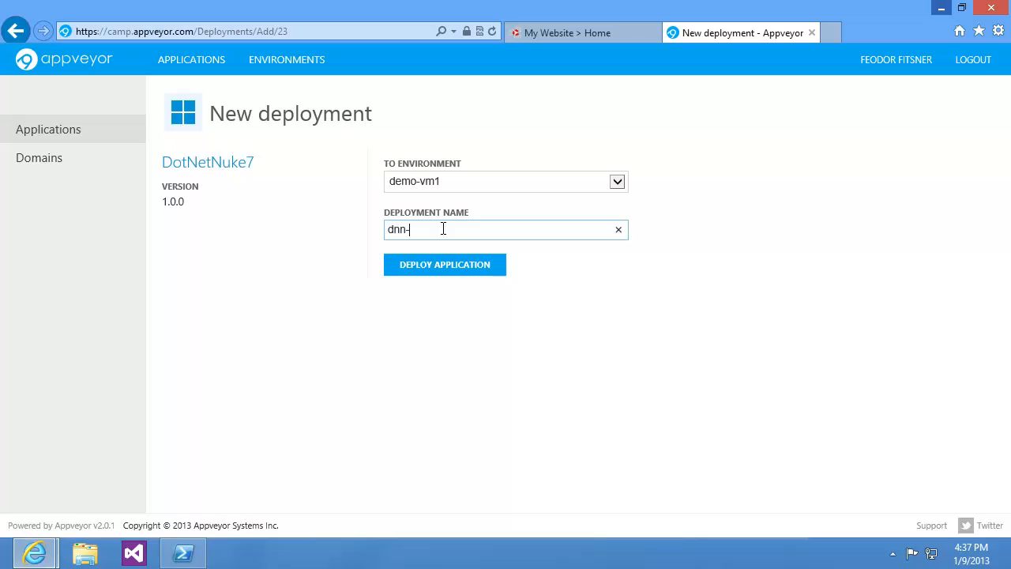
pyautogui.write('test-01')
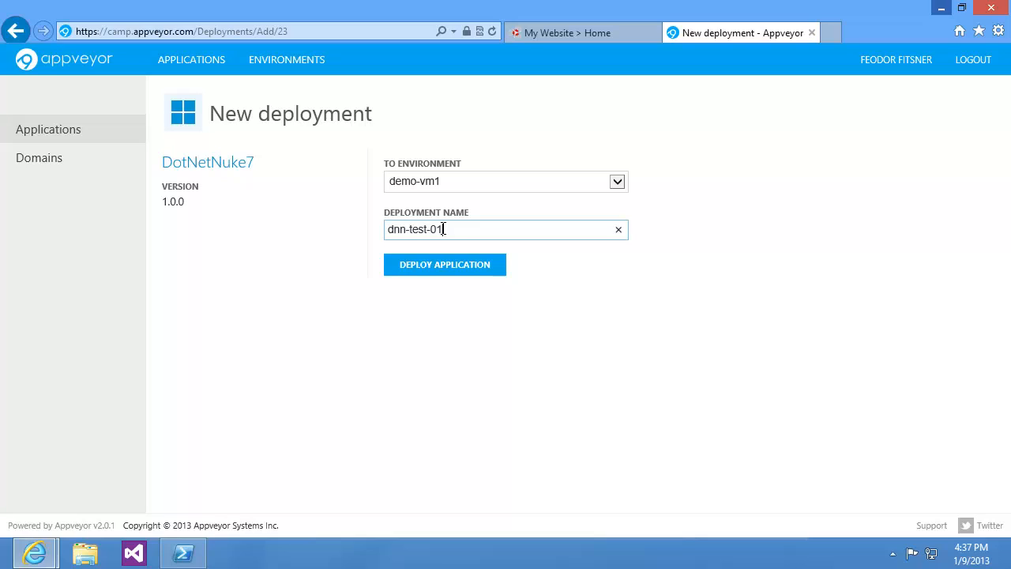
pyautogui.click(445, 265)
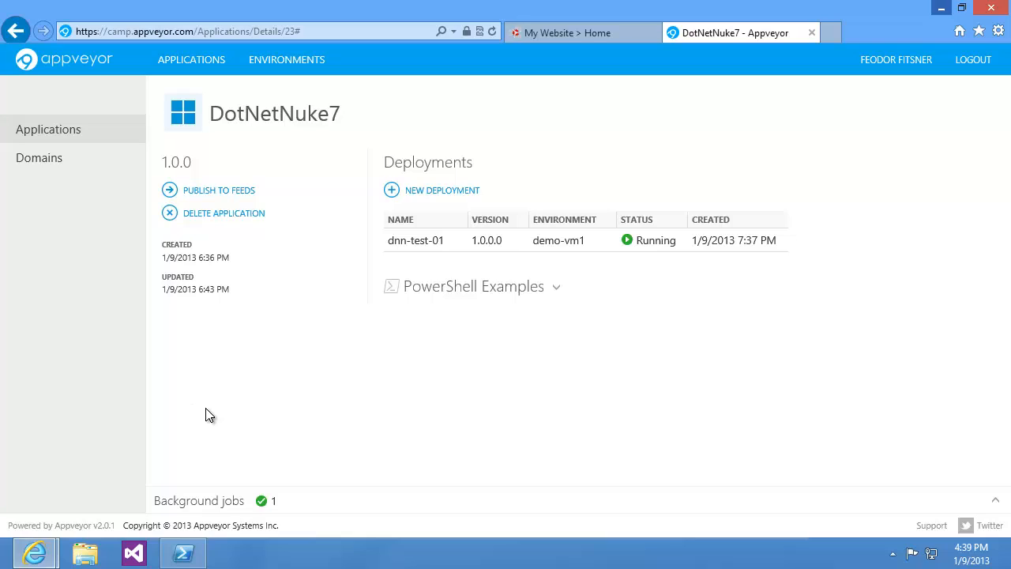
pyautogui.moveTo(430, 261)
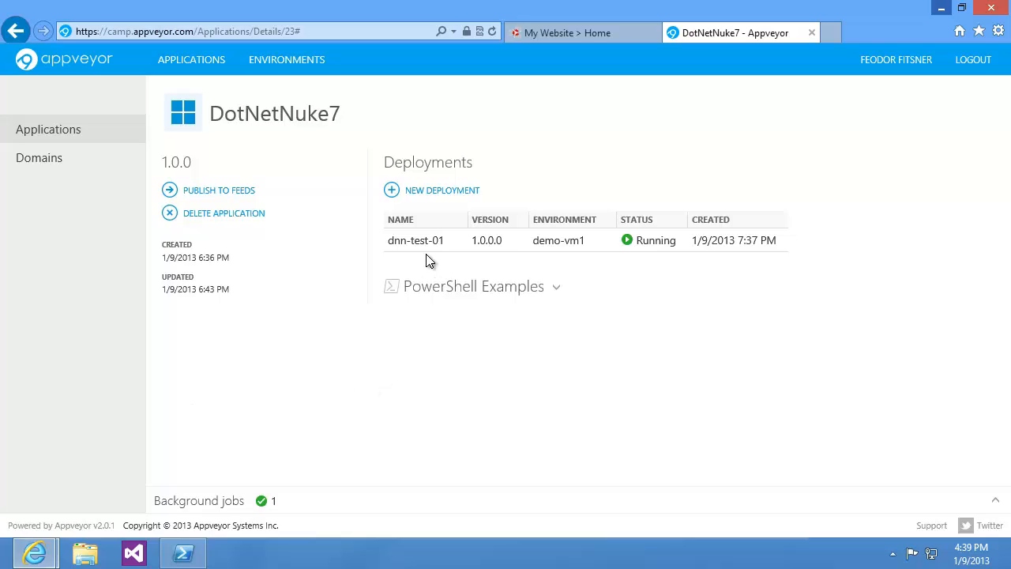
pyautogui.click(415, 240)
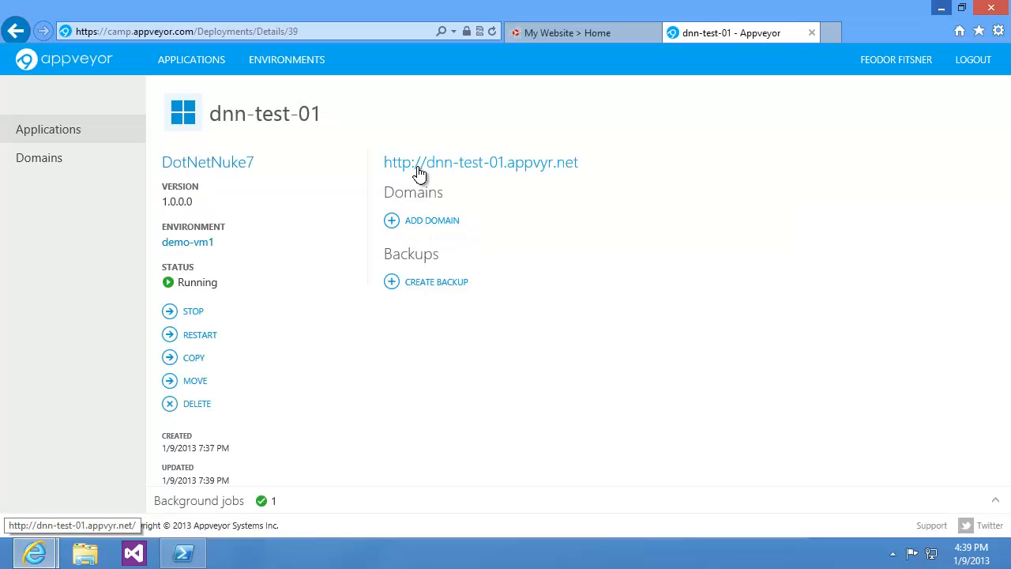
pyautogui.click(480, 162)
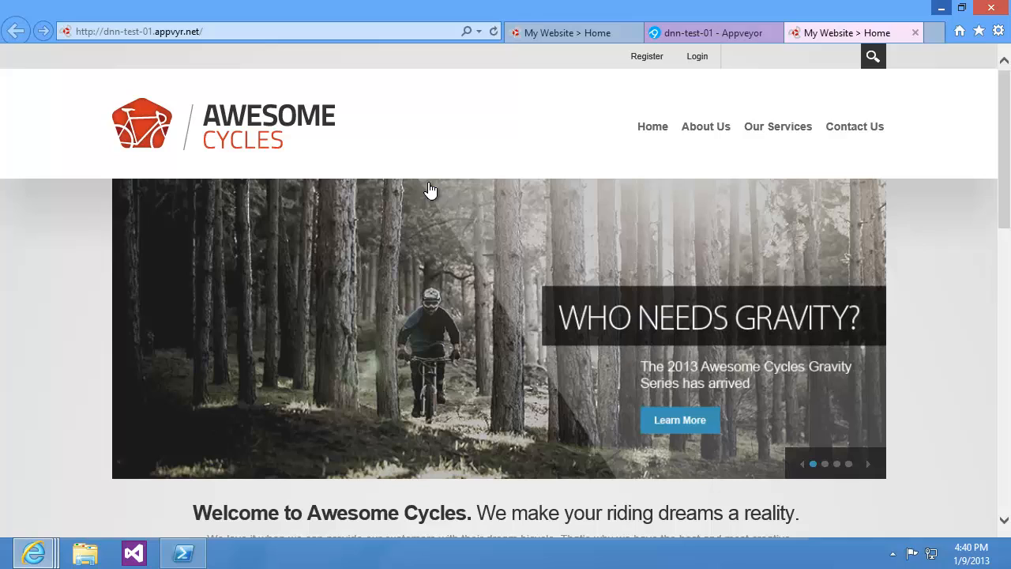
pyautogui.moveTo(85, 224)
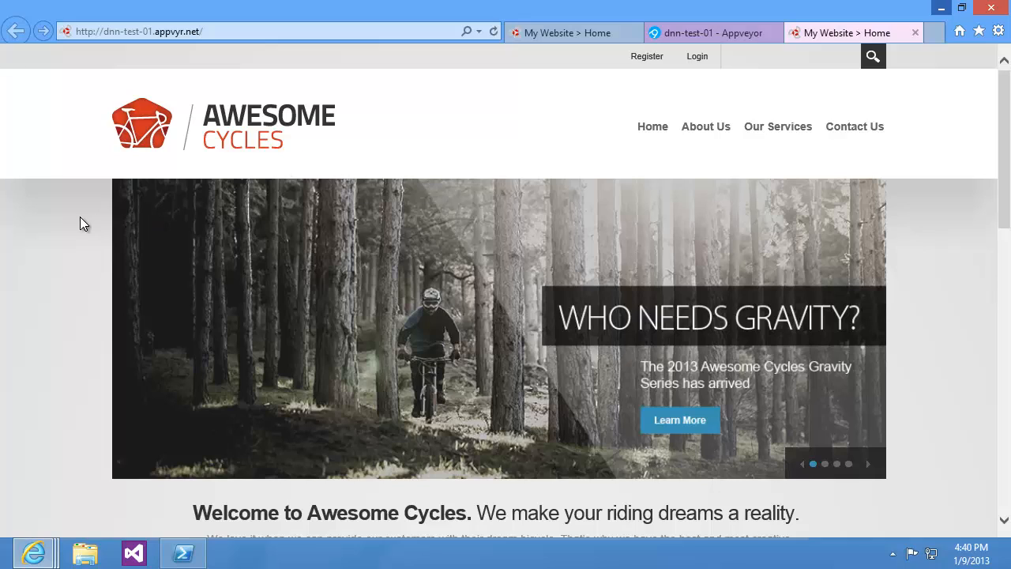
pyautogui.moveTo(79, 222)
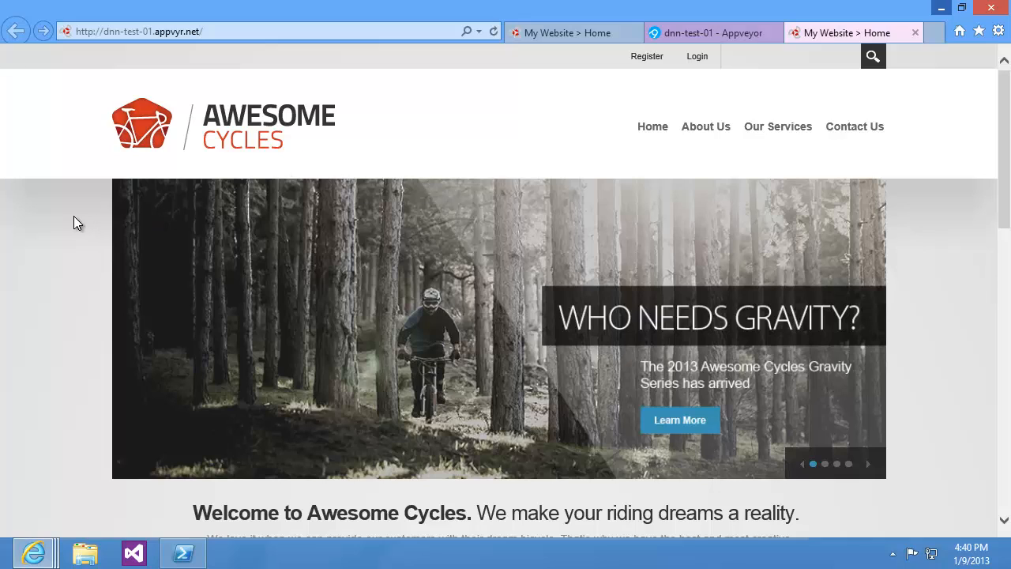